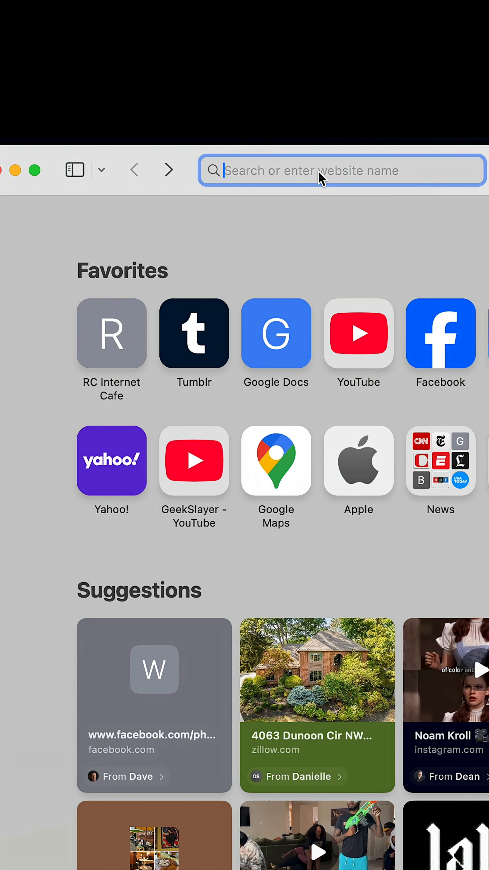
Step: Load the Lockbox Control page at 192.168.4.50 and scroll to the passcode and access log
type("192.168.4.50")
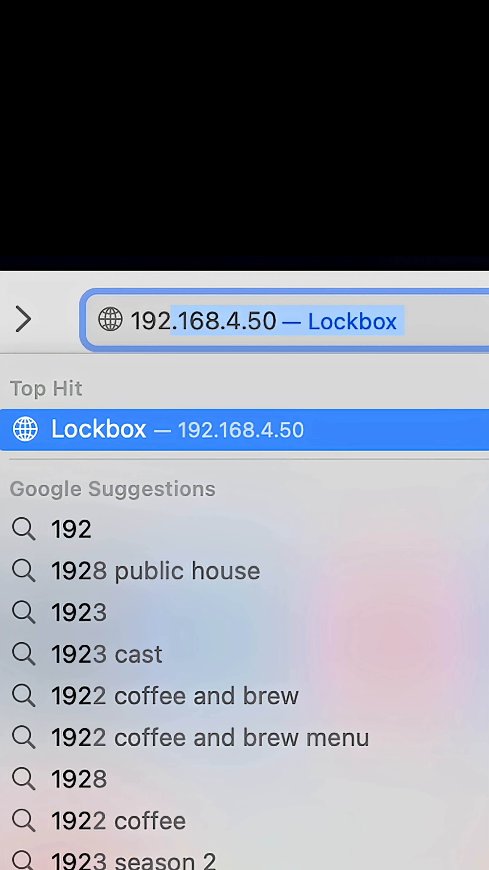
left_click(245, 429)
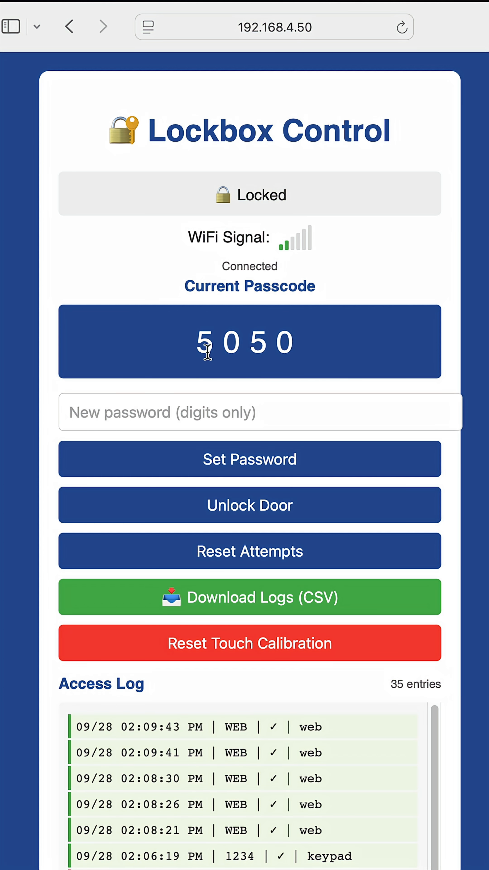
scroll("down", 3)
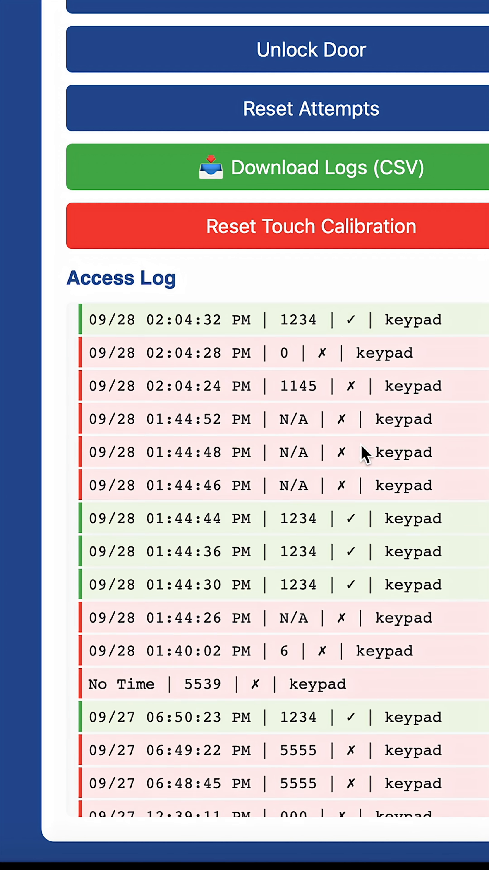
scroll("down", 3)
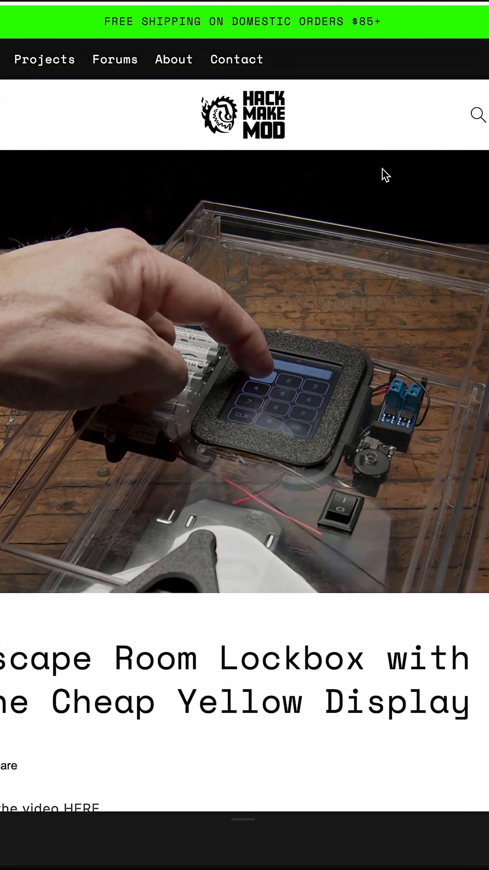
Step: Scroll the HackMakeMod lockbox project page down to the How It Works section
scroll("down", 3)
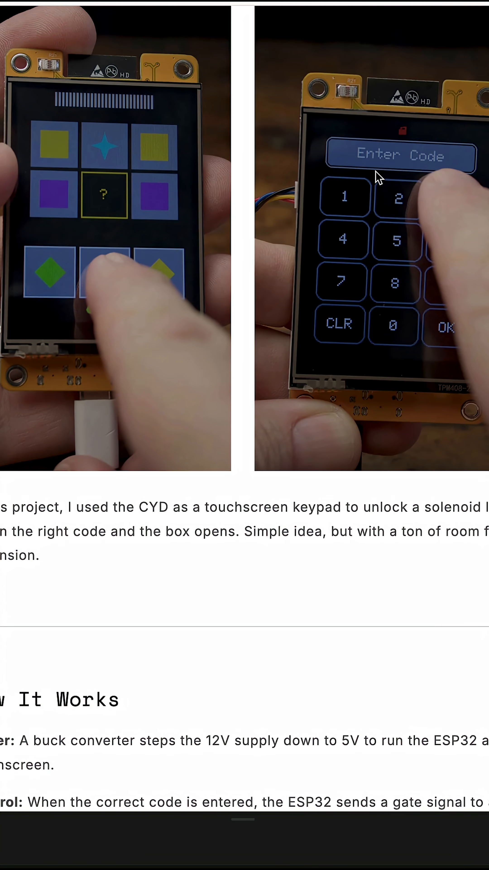